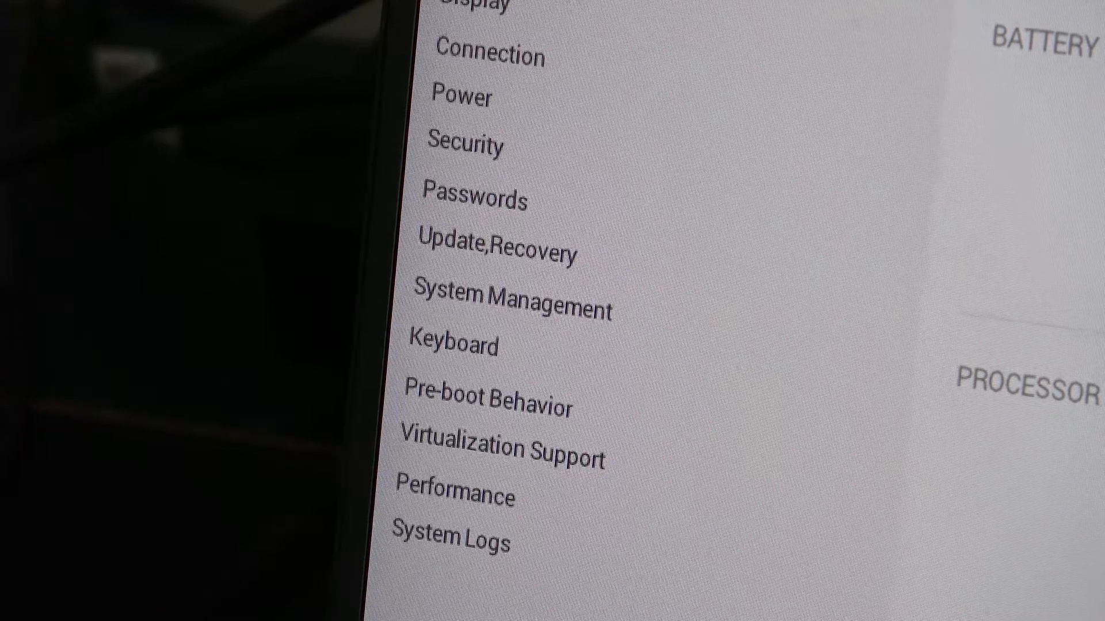
{"action": "mouse_move", "coordinate": [638, 398]}
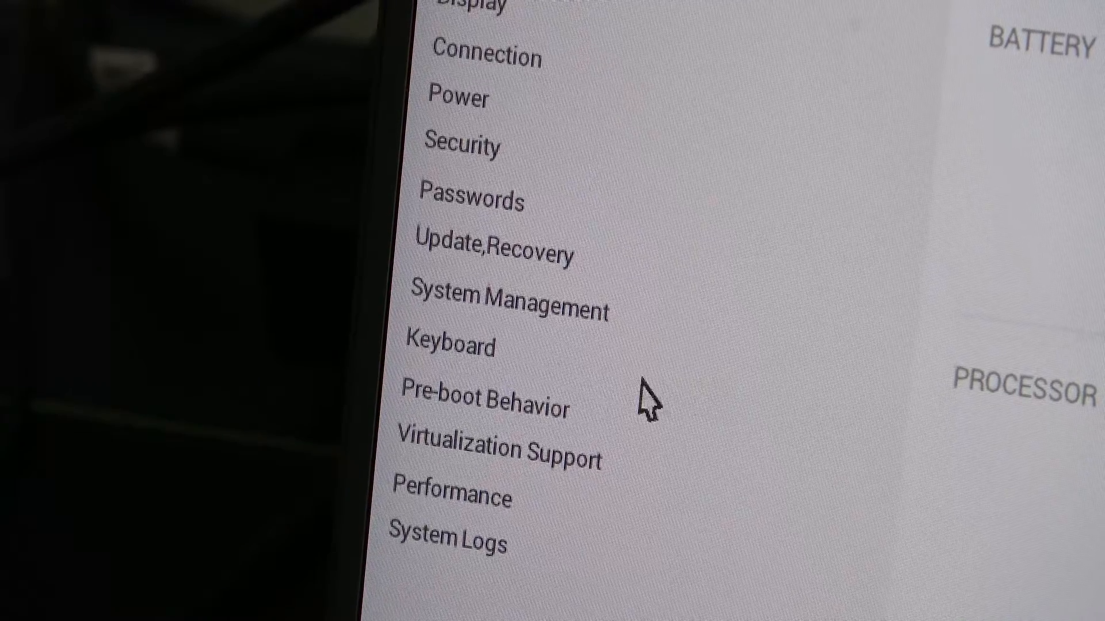
Open the Keyboard page showing Fn Lock Mode and bright keyboard illumination
{"action": "left_click", "coordinate": [451, 346]}
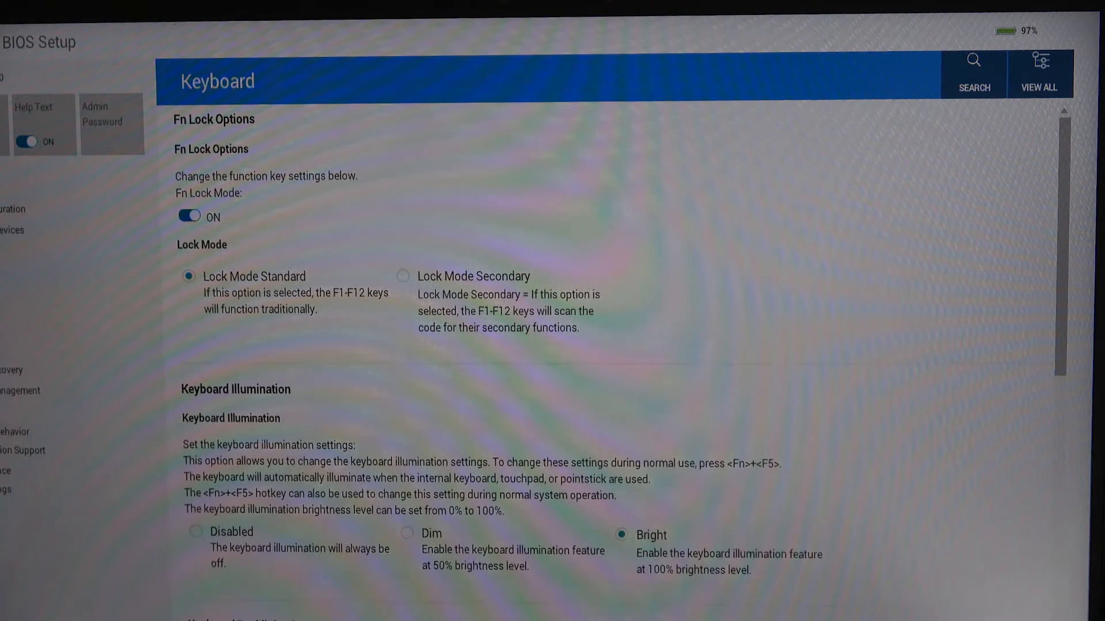
Scroll to Keyboard Backlight Timeout, confirming Never on AC and 30 seconds on battery
{"action": "scroll", "scroll_direction": "down", "scroll_amount": 3}
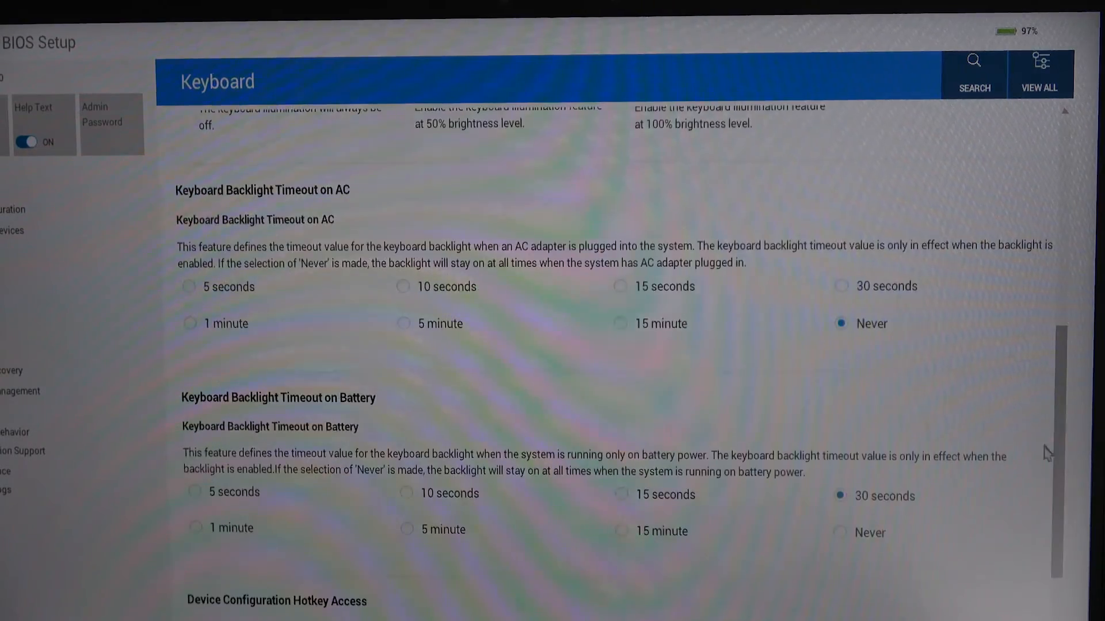
{"action": "mouse_move", "coordinate": [307, 268]}
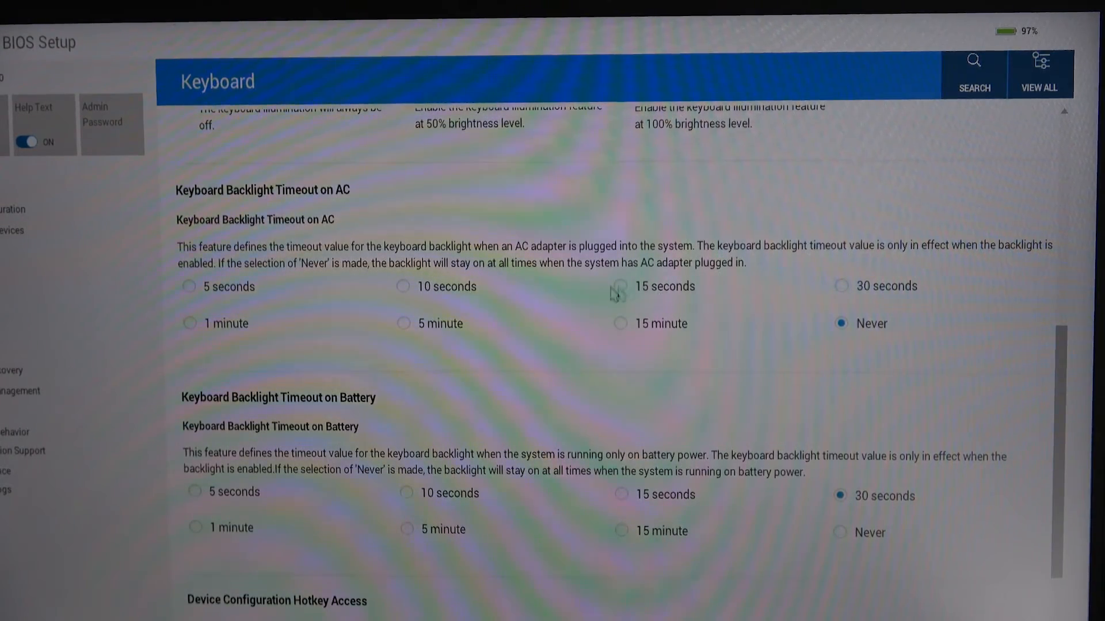
{"action": "mouse_move", "coordinate": [450, 340]}
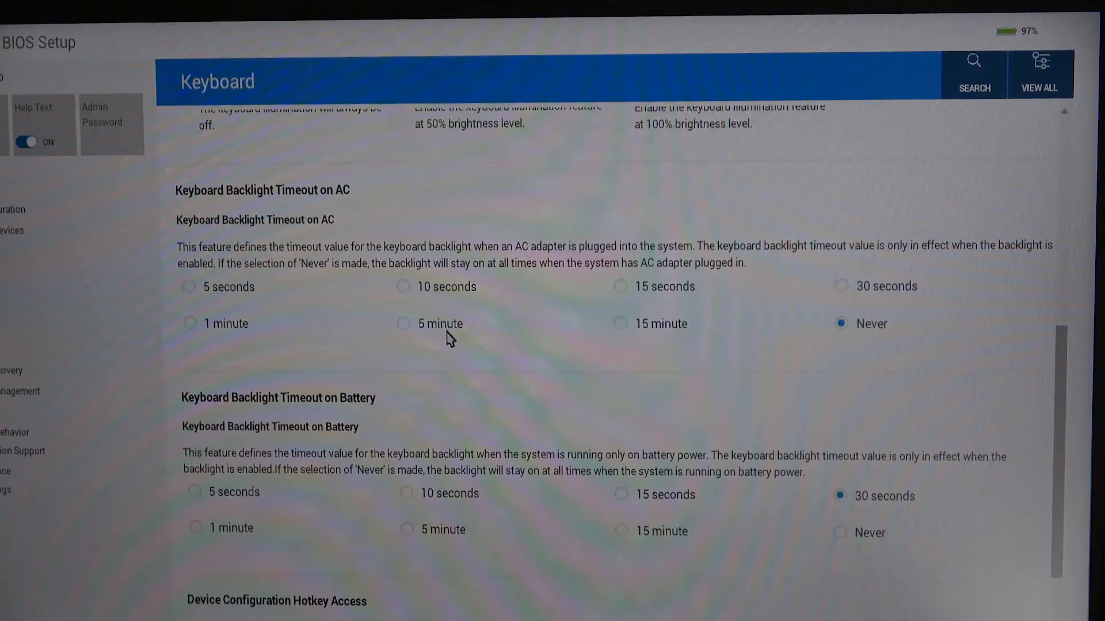
{"action": "mouse_move", "coordinate": [900, 336]}
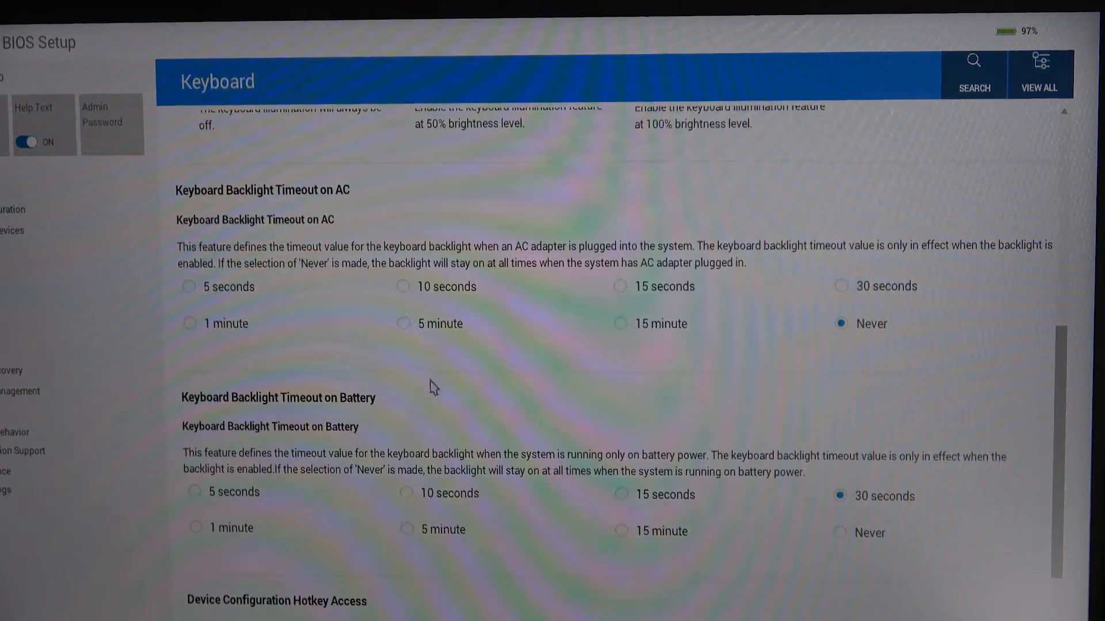
{"action": "mouse_move", "coordinate": [210, 523]}
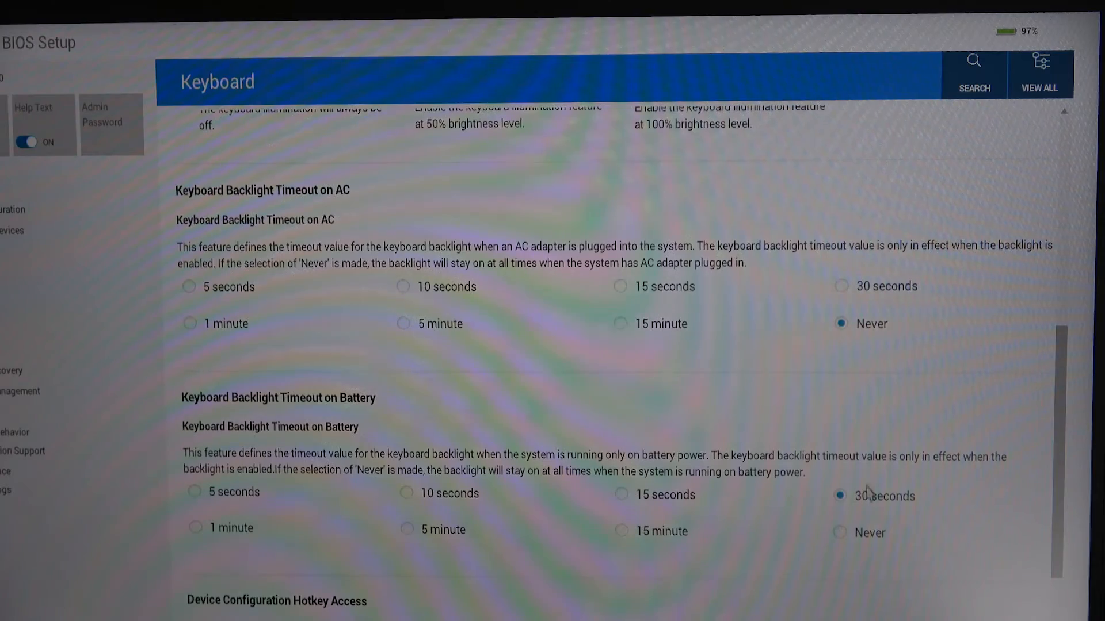
{"action": "mouse_move", "coordinate": [878, 354]}
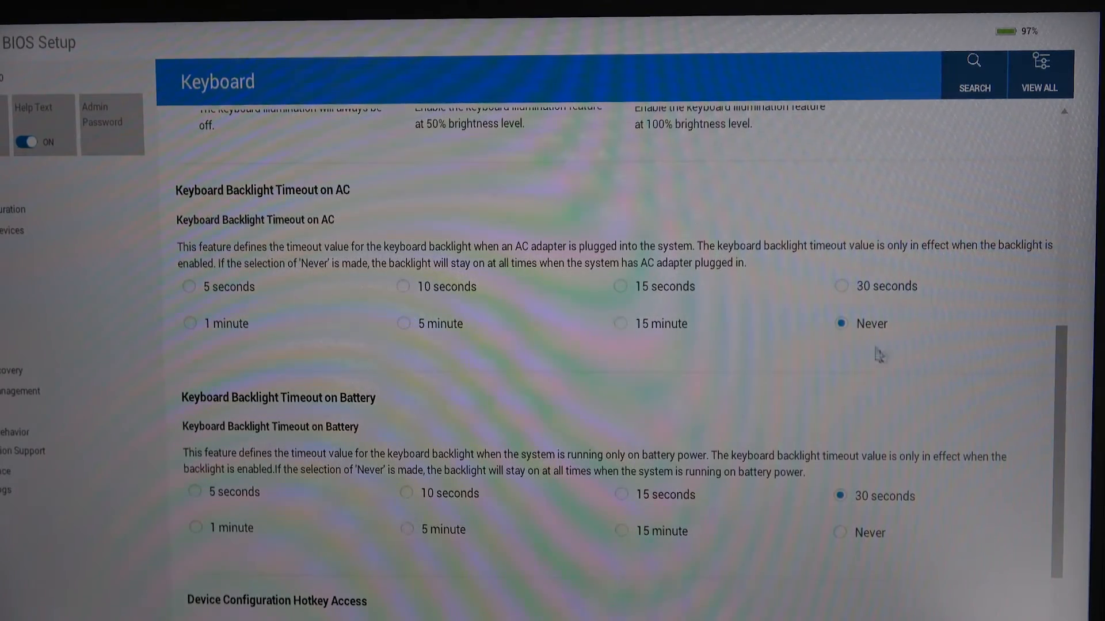
{"action": "mouse_move", "coordinate": [814, 352]}
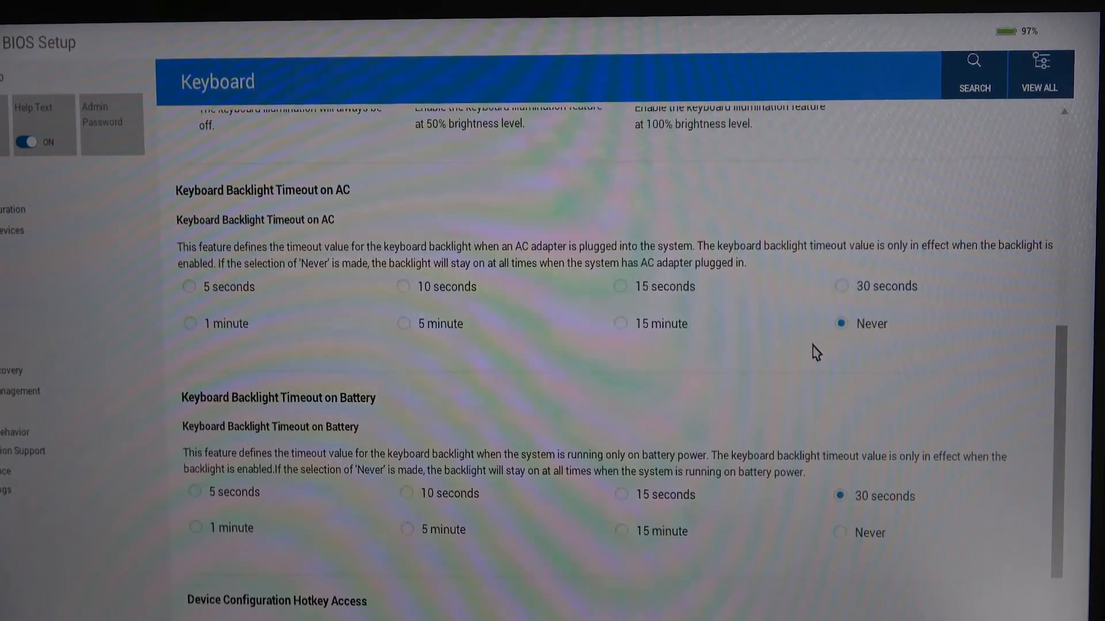
{"action": "scroll", "scroll_direction": "down", "scroll_amount": 3}
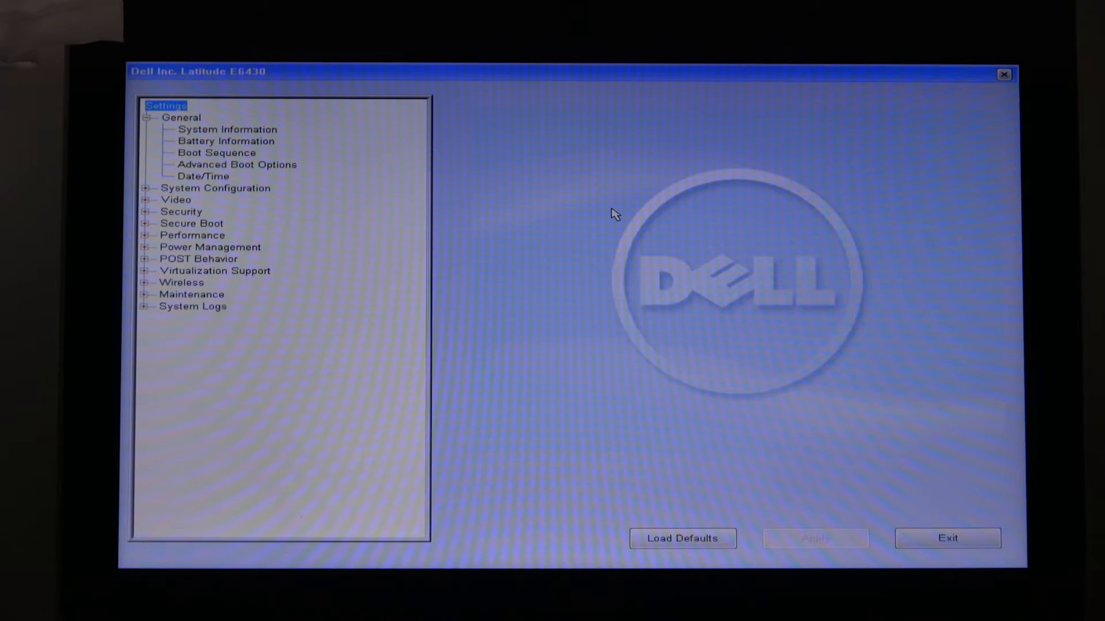
{"action": "mouse_move", "coordinate": [494, 176]}
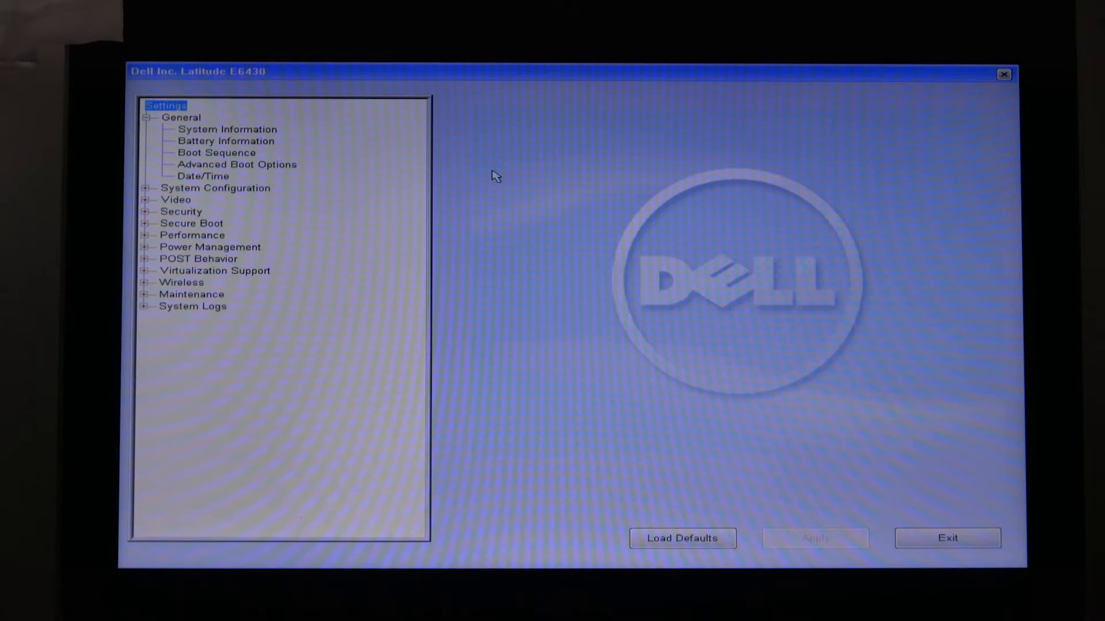
{"action": "mouse_move", "coordinate": [215, 129]}
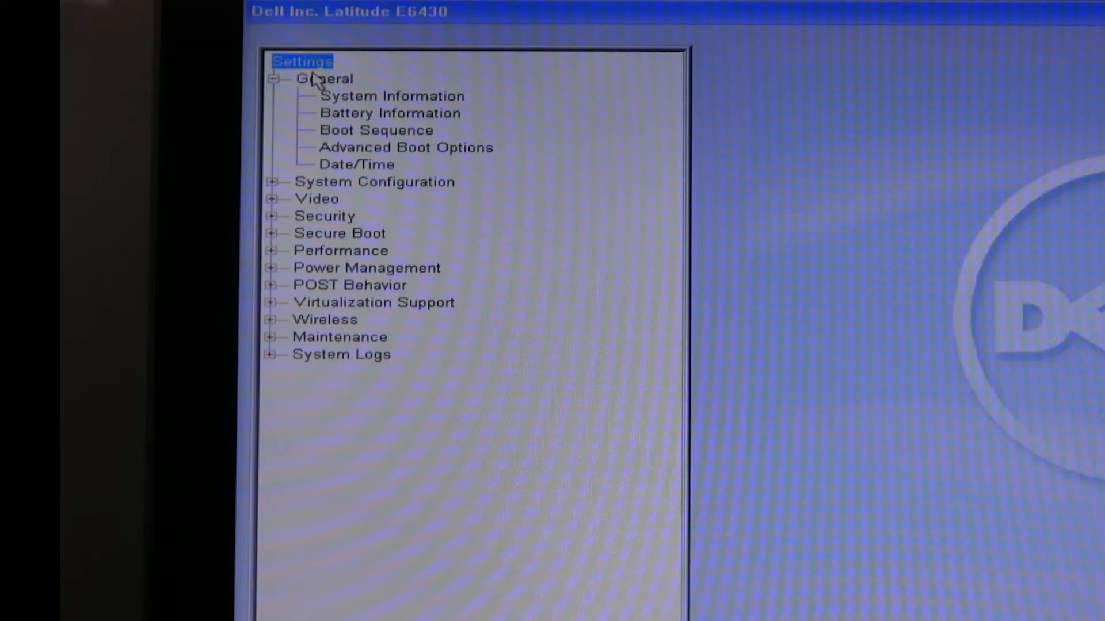
{"action": "mouse_move", "coordinate": [275, 190]}
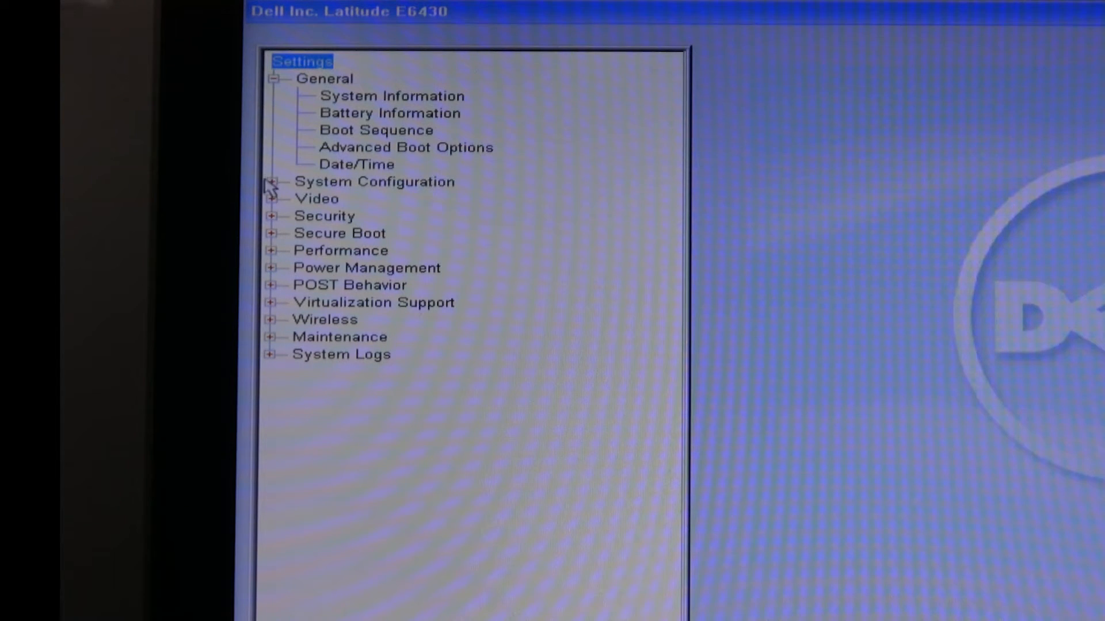
Expand System Configuration in the E6430 settings tree to reveal Keyboard Illumination
{"action": "left_click", "coordinate": [271, 181]}
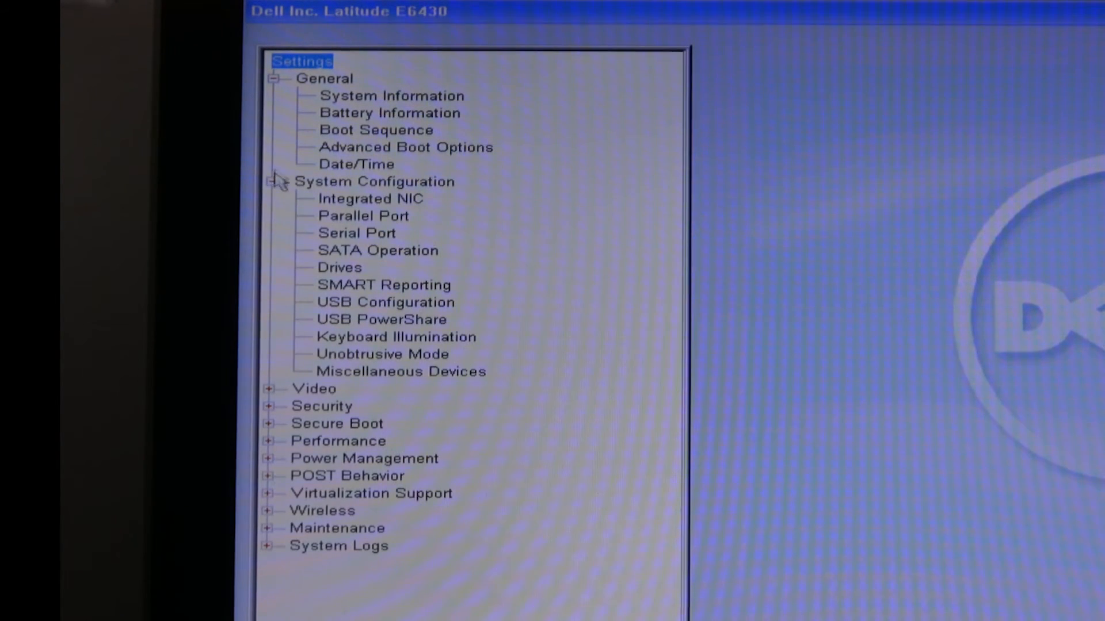
{"action": "mouse_move", "coordinate": [363, 345]}
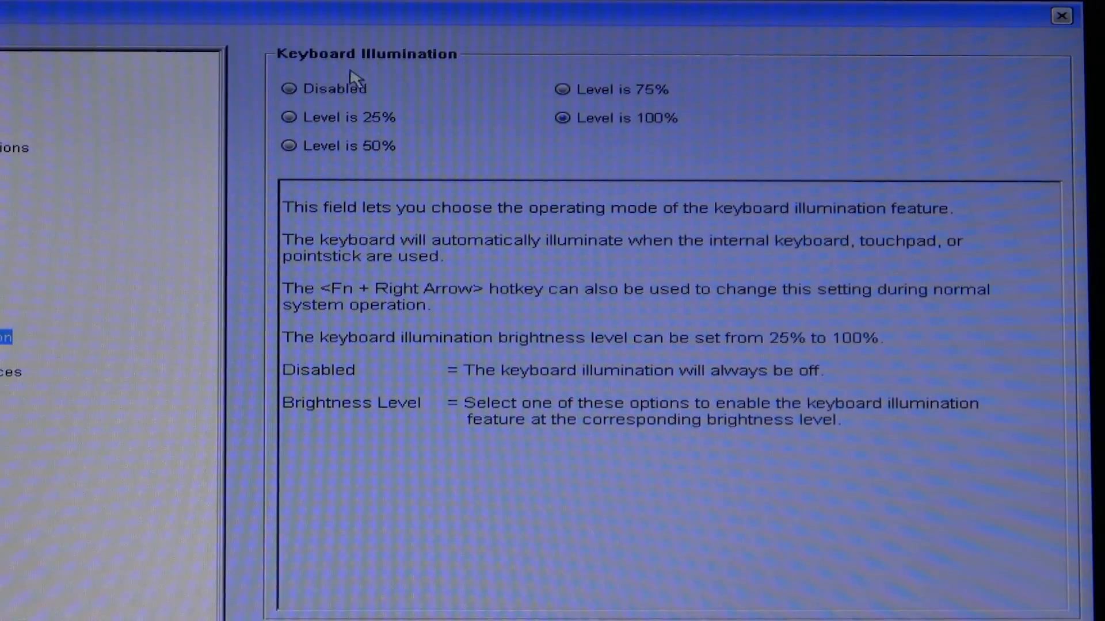
Review Keyboard Illumination at 100%, then exit BIOS setup to the Windows desktop
{"action": "left_click", "coordinate": [288, 117]}
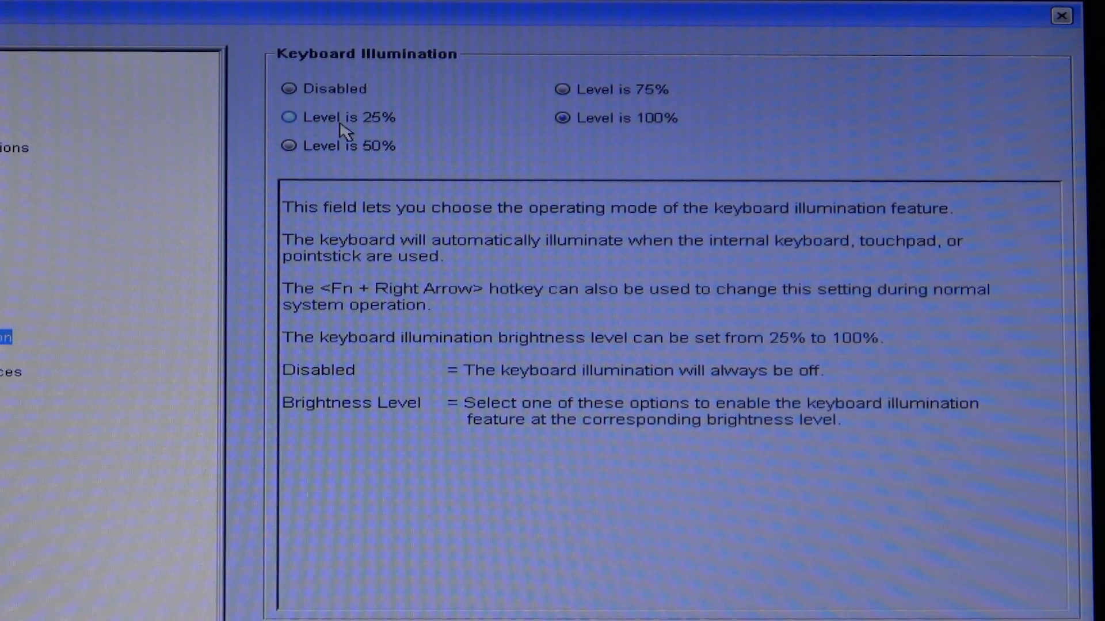
{"action": "mouse_move", "coordinate": [374, 129]}
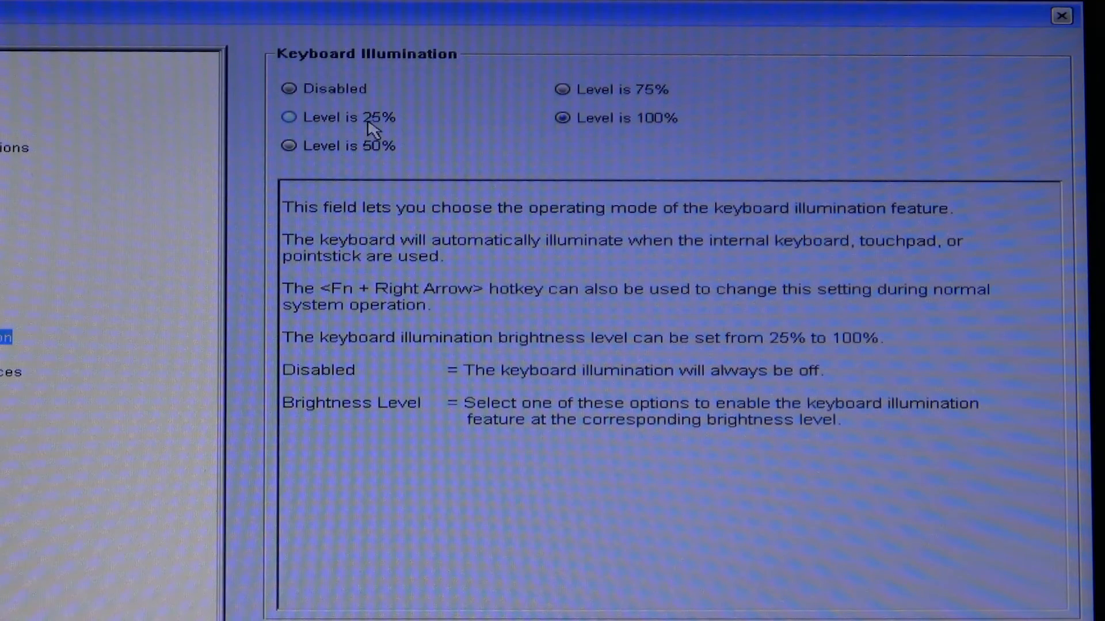
{"action": "mouse_move", "coordinate": [556, 94]}
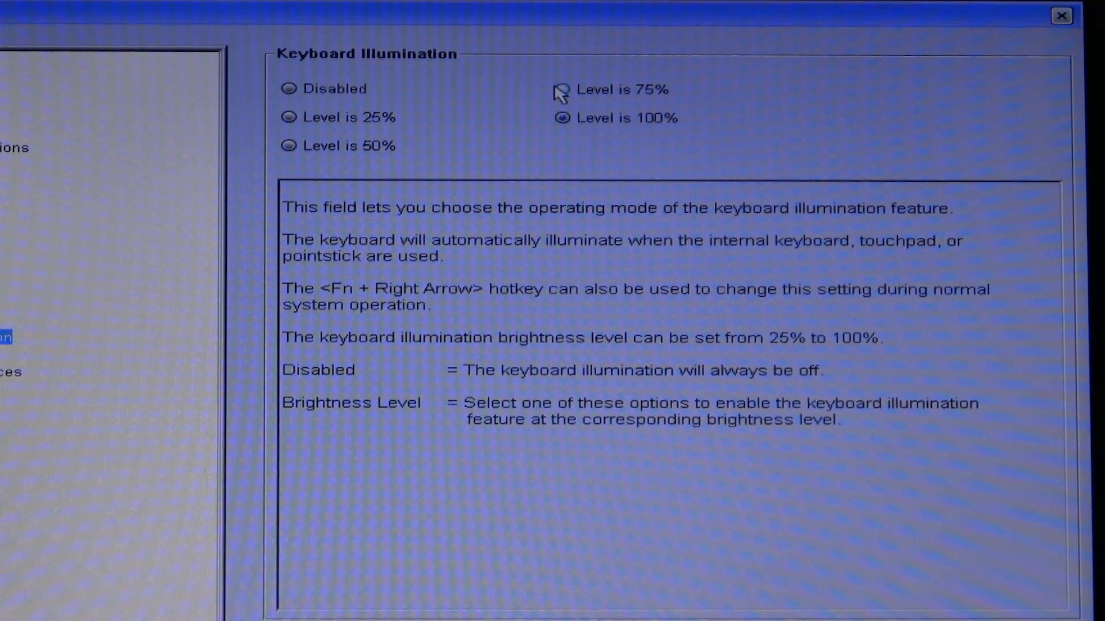
{"action": "mouse_move", "coordinate": [478, 299]}
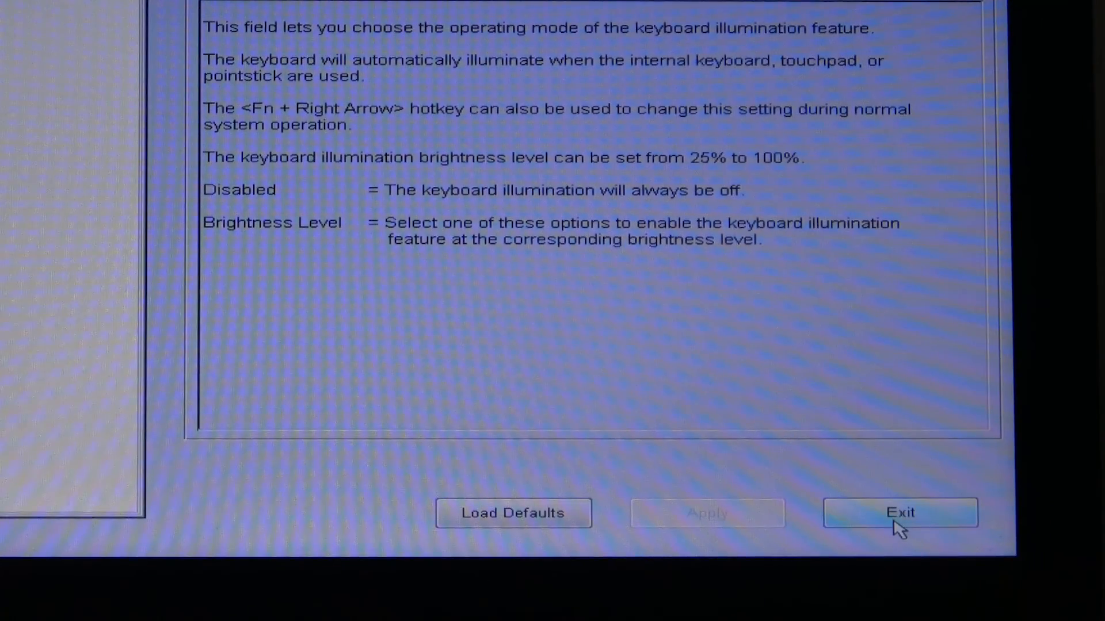
{"action": "left_click", "coordinate": [900, 512]}
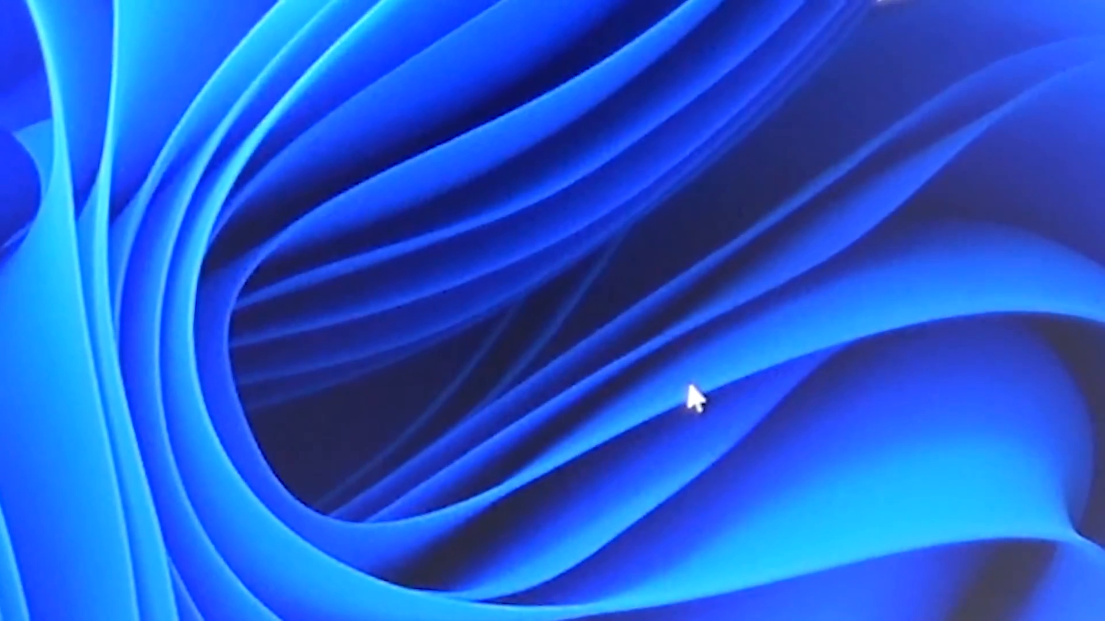